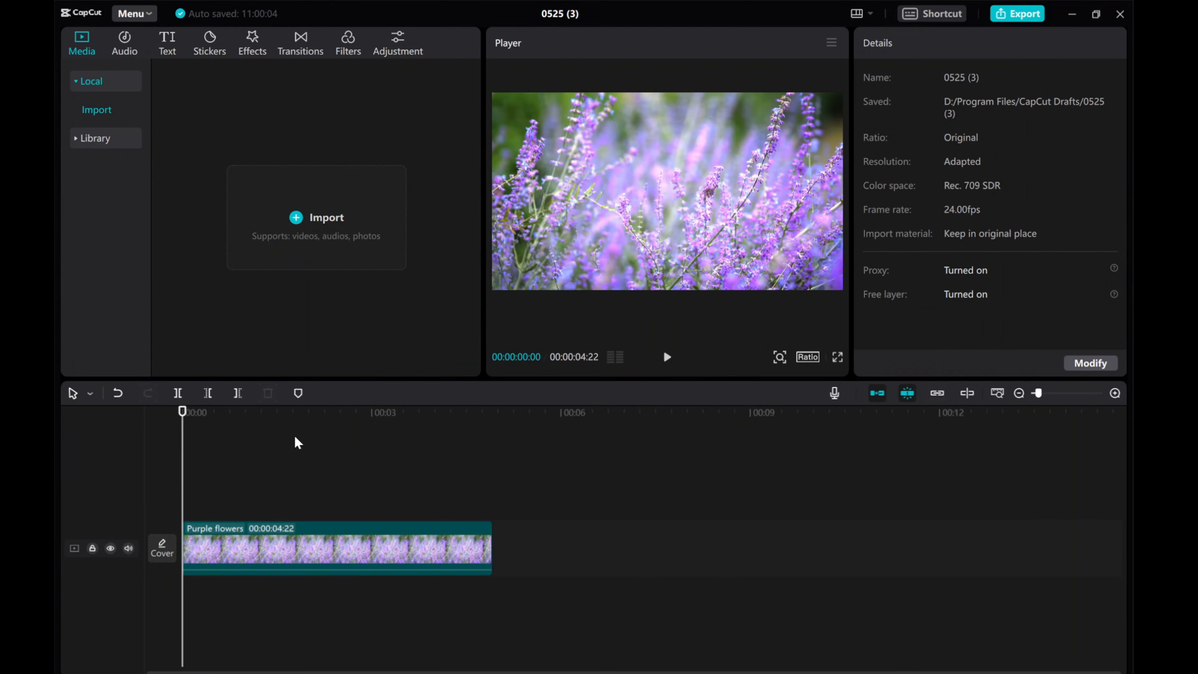
Step: Select the Purple flowers clip on the timeline to show its Video properties
{"action": "left_click", "coordinate": [336, 547]}
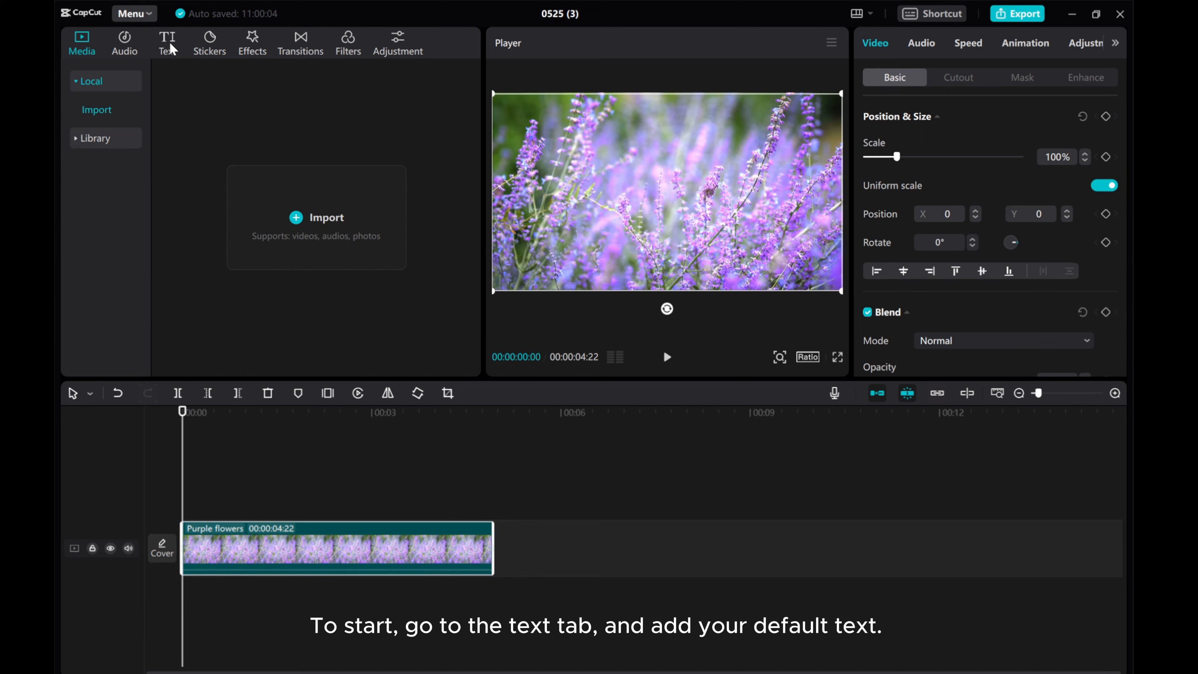
Step: Add a Default text layer over the flowers clip and select it for editing
{"action": "left_click", "coordinate": [167, 38]}
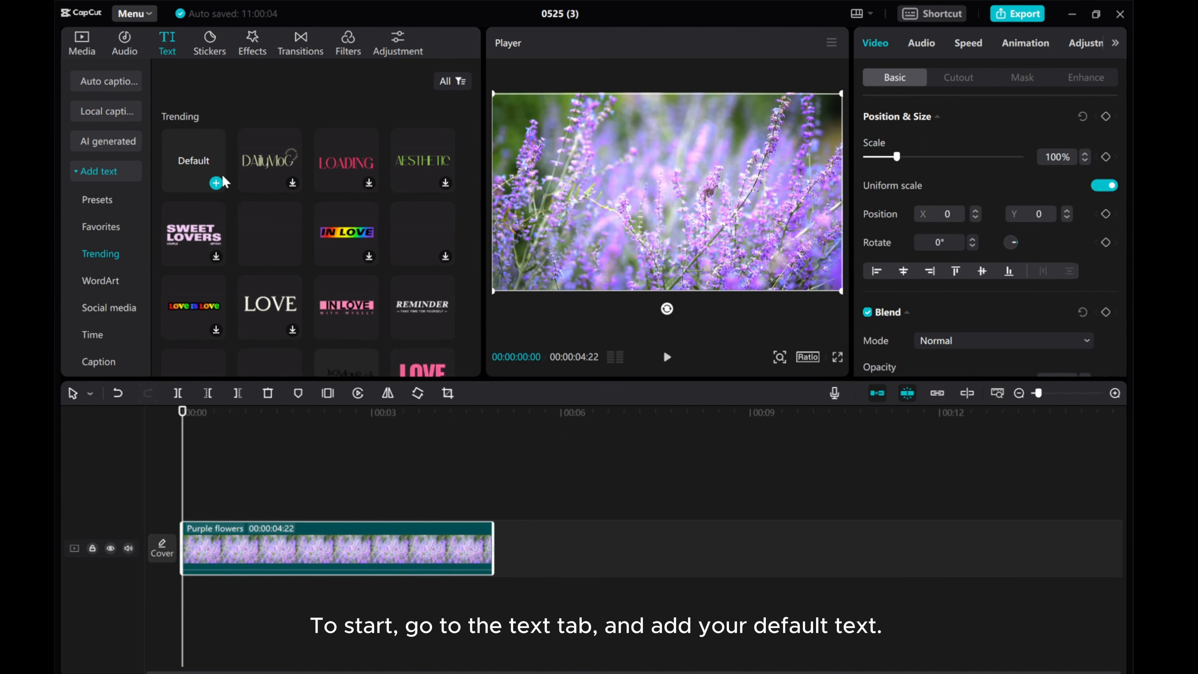
{"action": "left_click", "coordinate": [216, 184]}
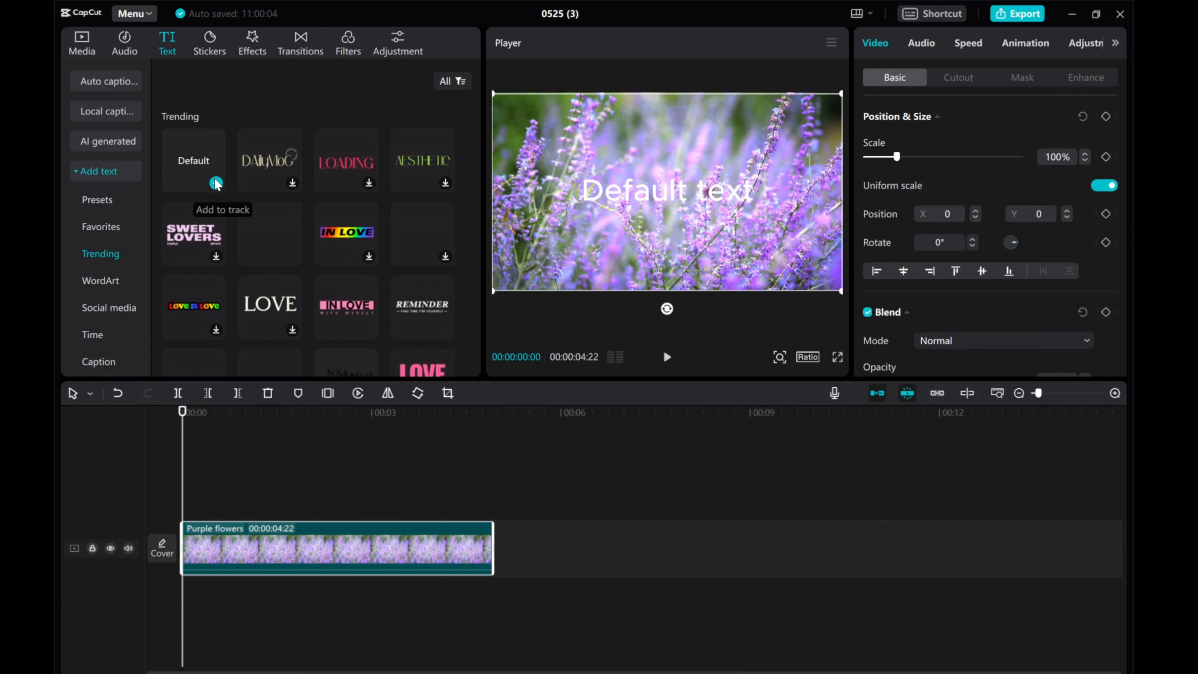
{"action": "left_click", "coordinate": [217, 184]}
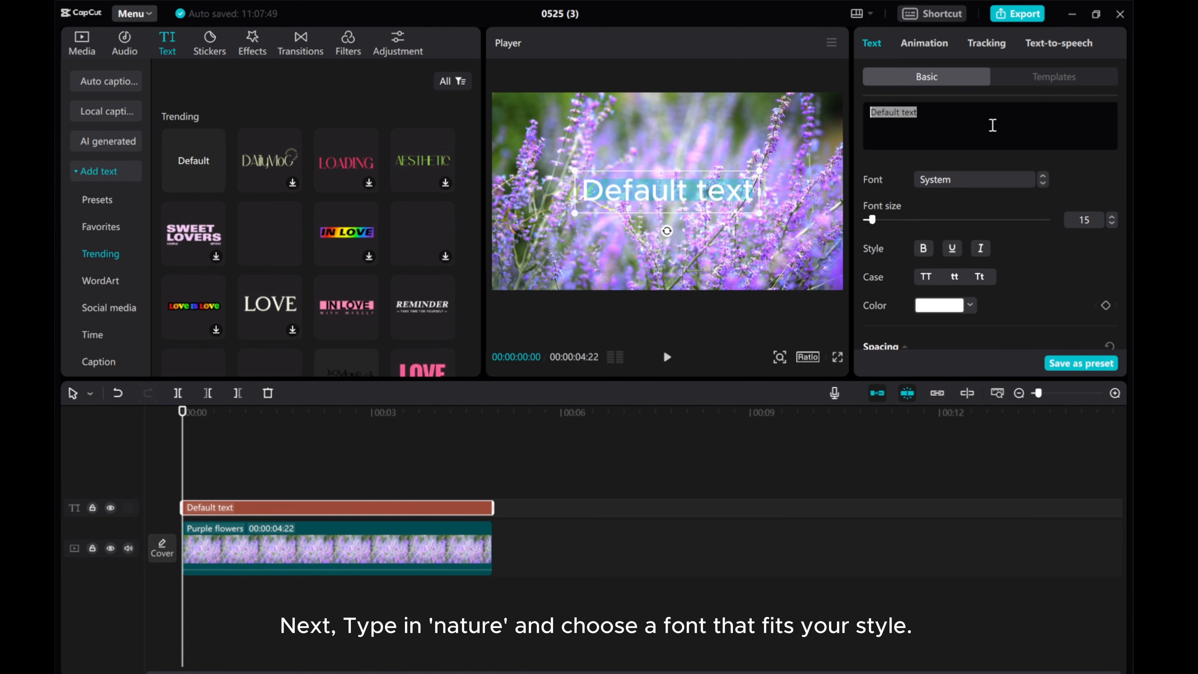
Step: Make the title read NATURE in uppercase Bevan font at size 47
{"action": "type", "text": "Nature"}
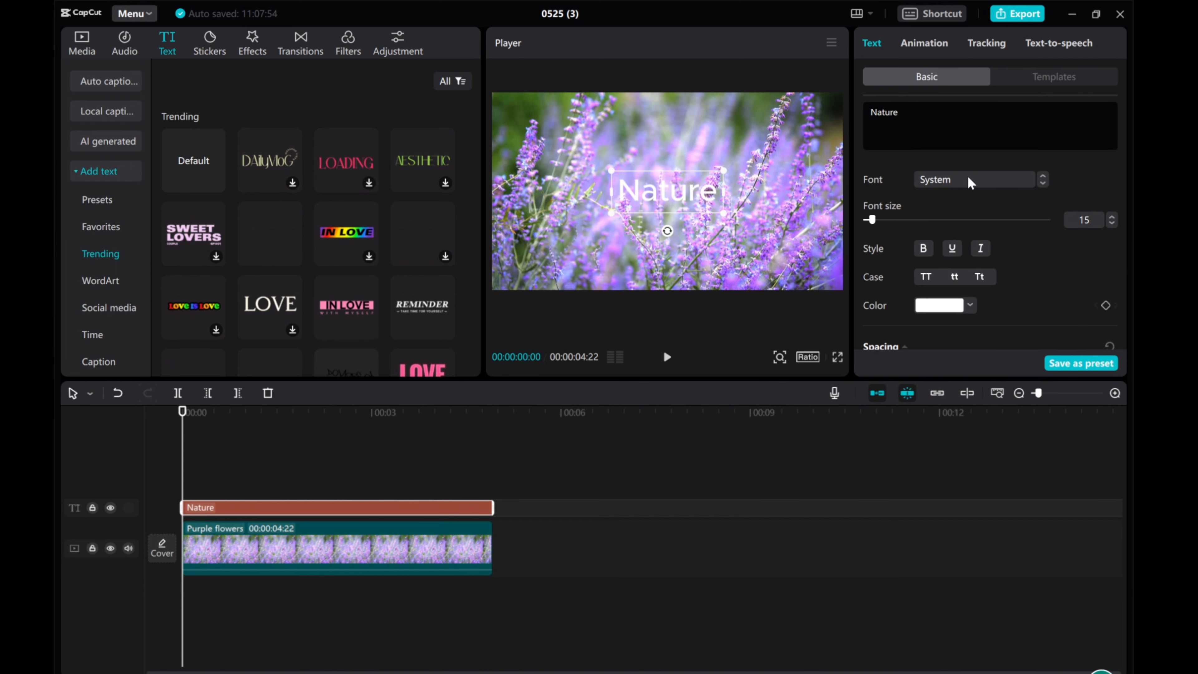
{"action": "left_click", "coordinate": [974, 179]}
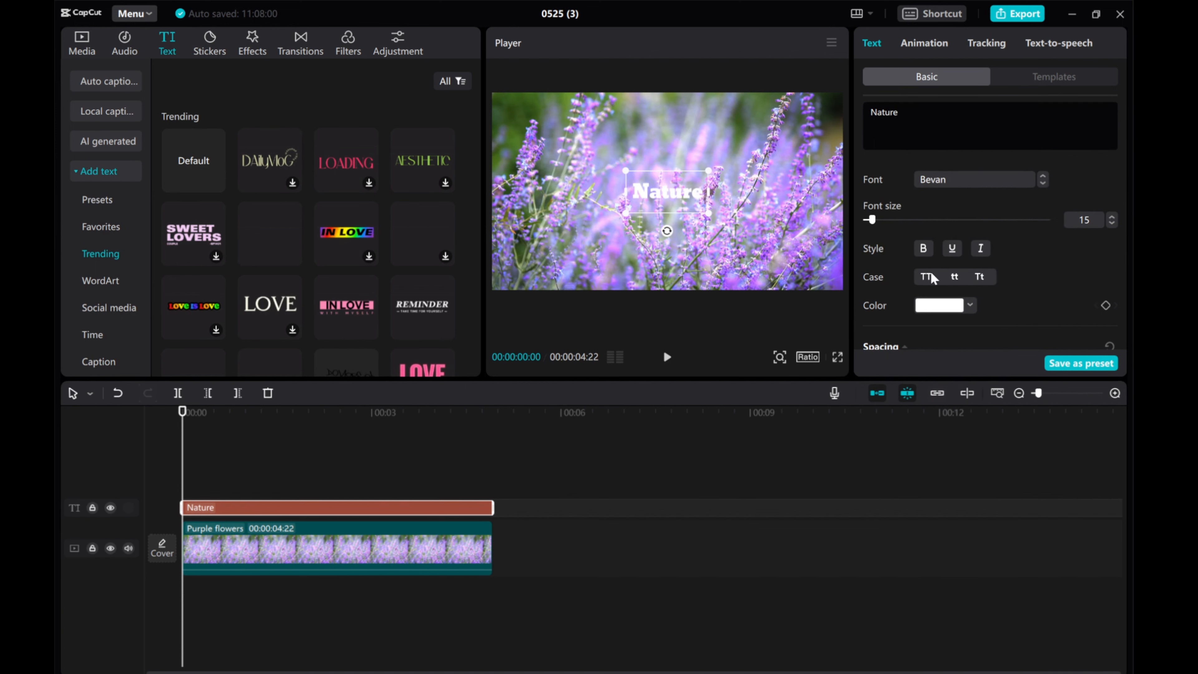
{"action": "left_click_drag", "start_coordinate": [869, 220], "coordinate": [886, 220]}
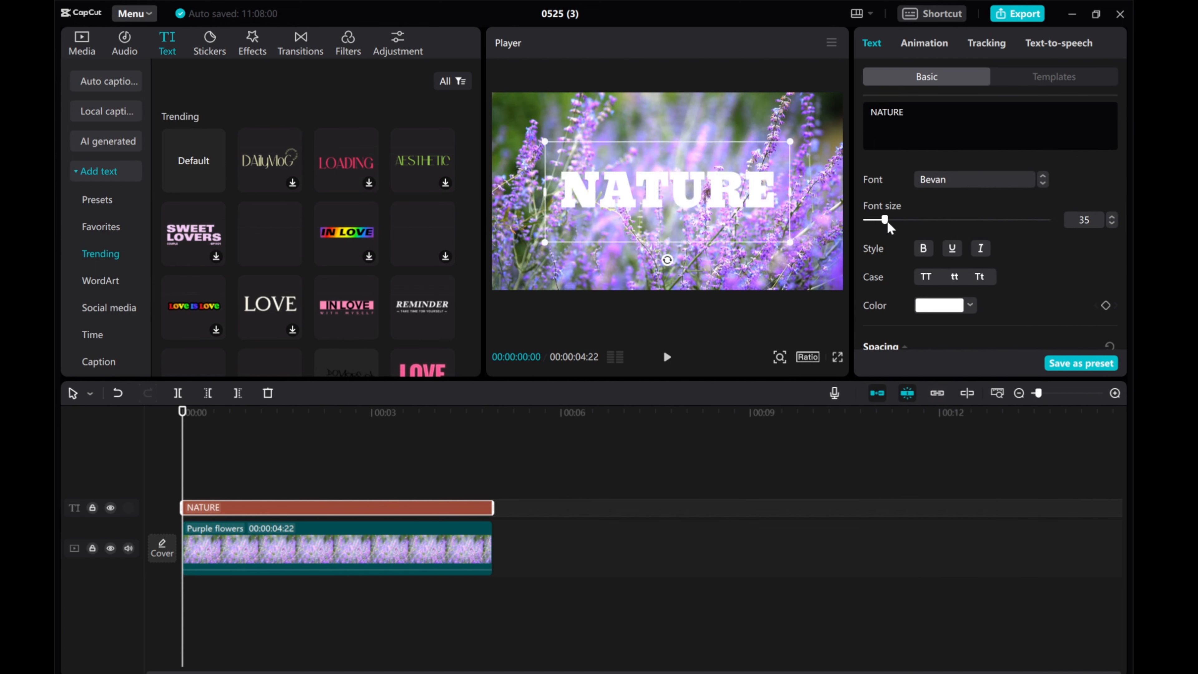
{"action": "left_click_drag", "start_coordinate": [882, 220], "coordinate": [895, 220]}
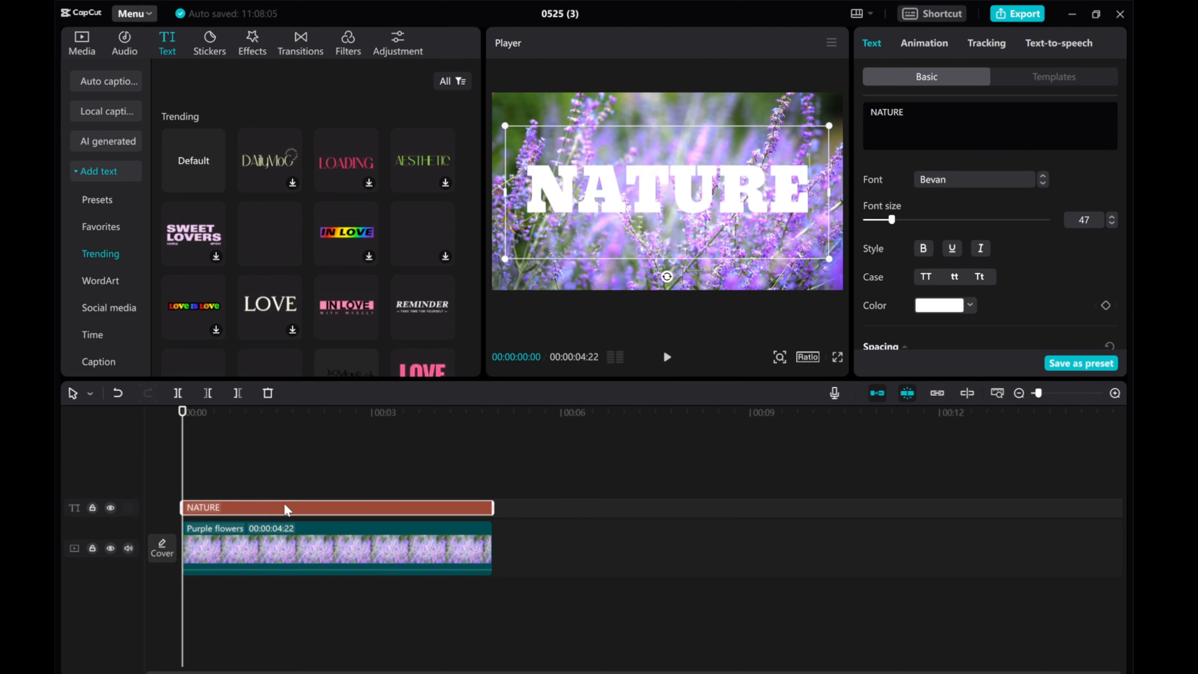
Step: Add the library's black clip above the flowers video and trim it to the same 4:22 length
{"action": "left_click", "coordinate": [82, 43]}
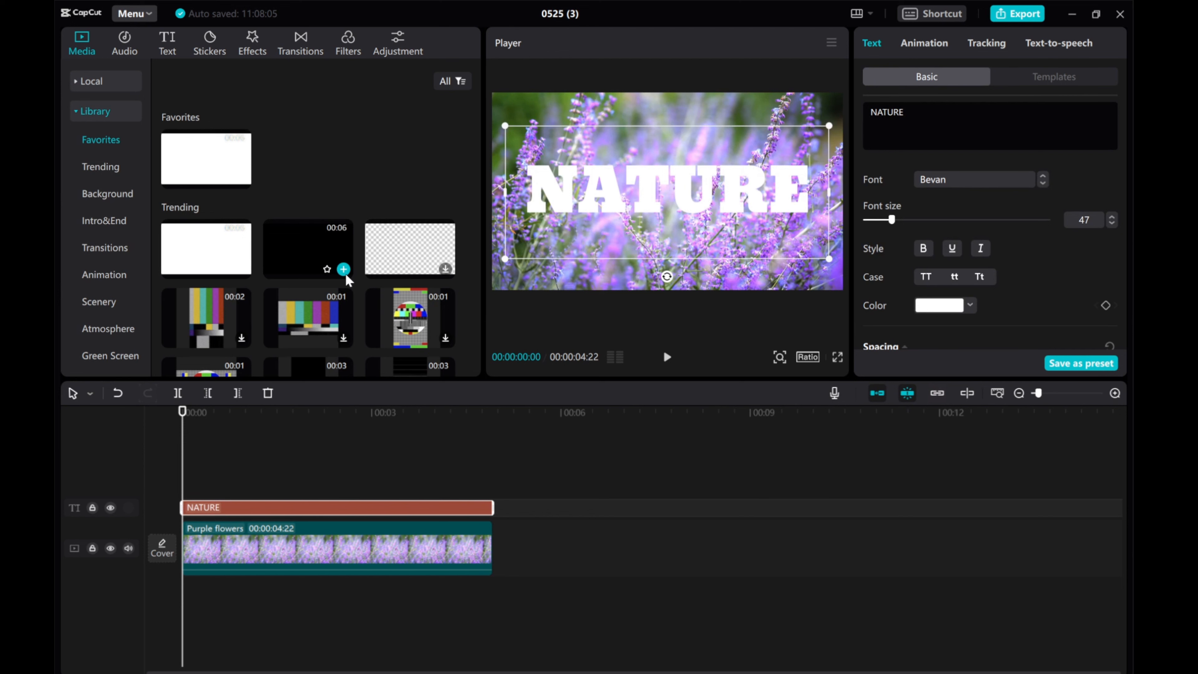
{"action": "left_click", "coordinate": [343, 269]}
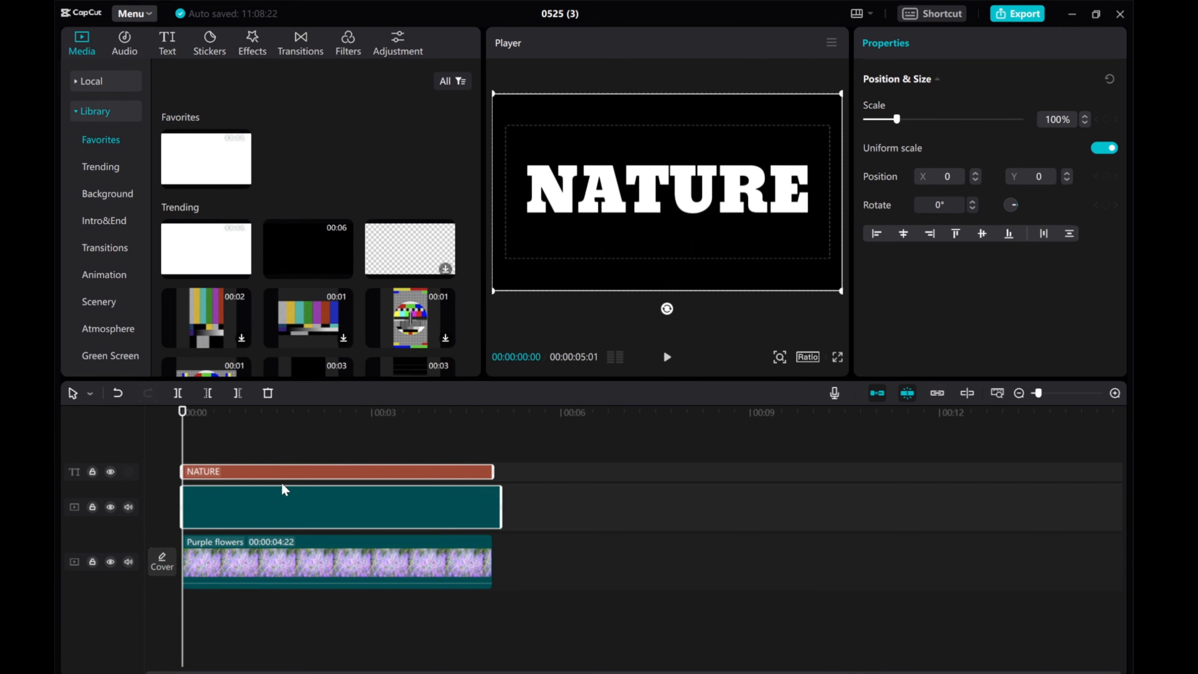
{"action": "left_click", "coordinate": [336, 506]}
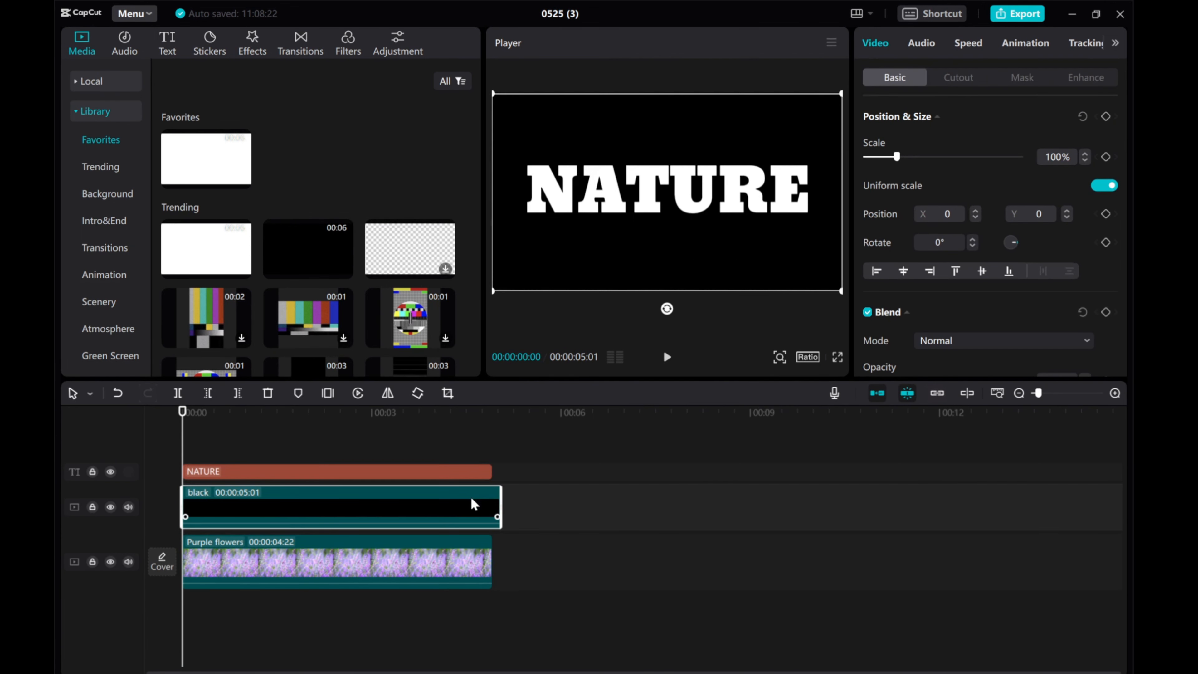
{"action": "left_click_drag", "start_coordinate": [497, 517], "coordinate": [493, 508]}
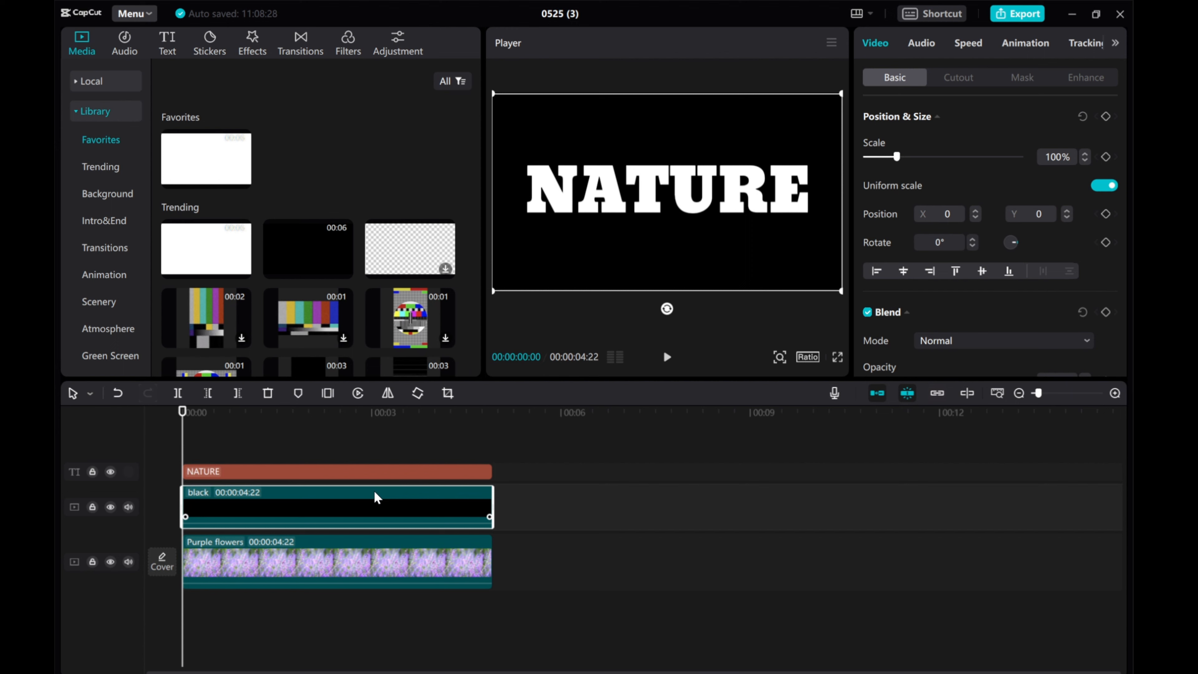
{"action": "left_click", "coordinate": [336, 472]}
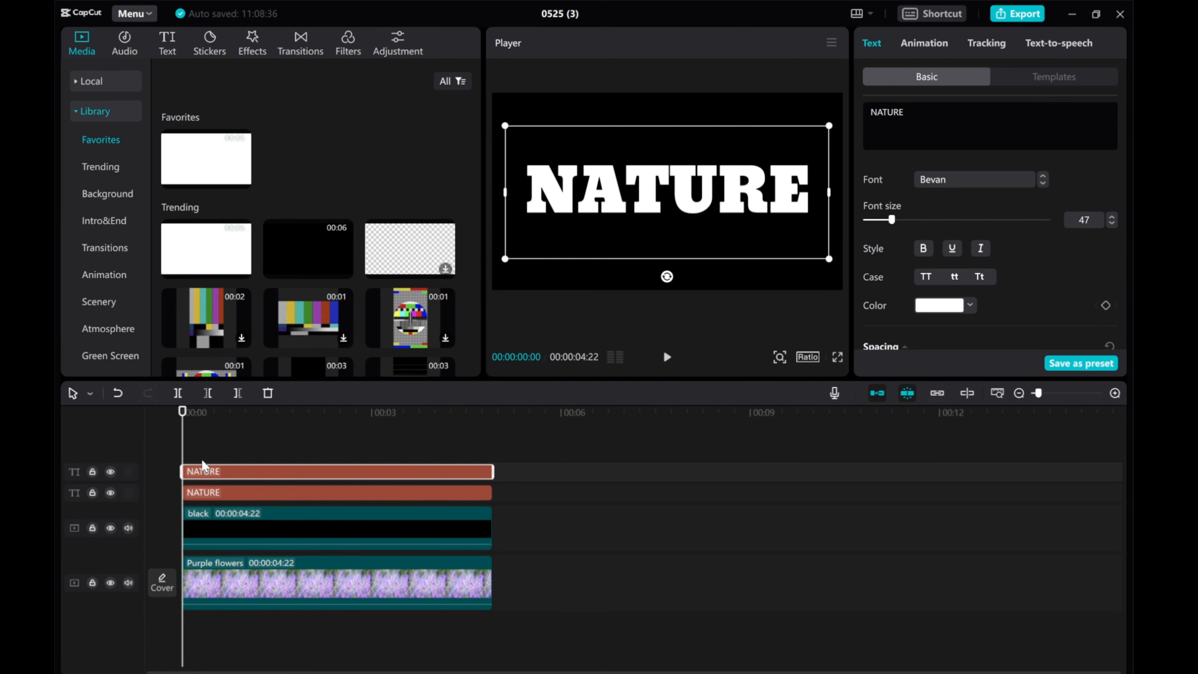
{"action": "mouse_move", "coordinate": [895, 280]}
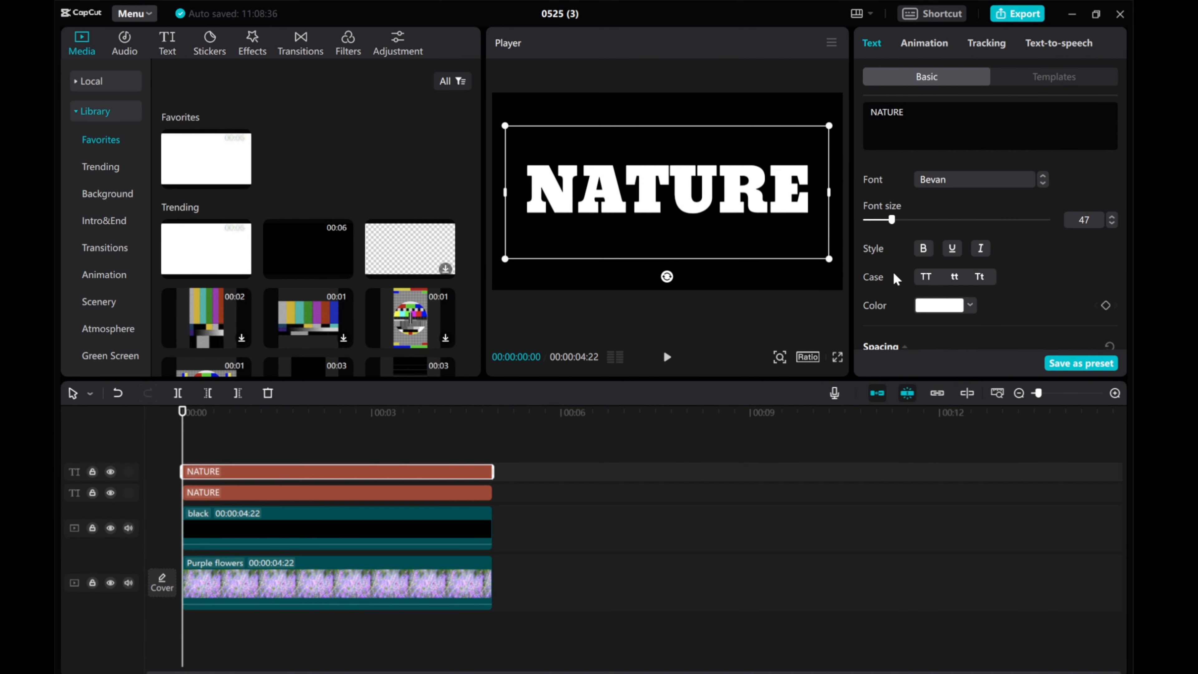
Step: Colour the top NATURE text copy black so it vanishes against the black background
{"action": "left_click", "coordinate": [945, 306]}
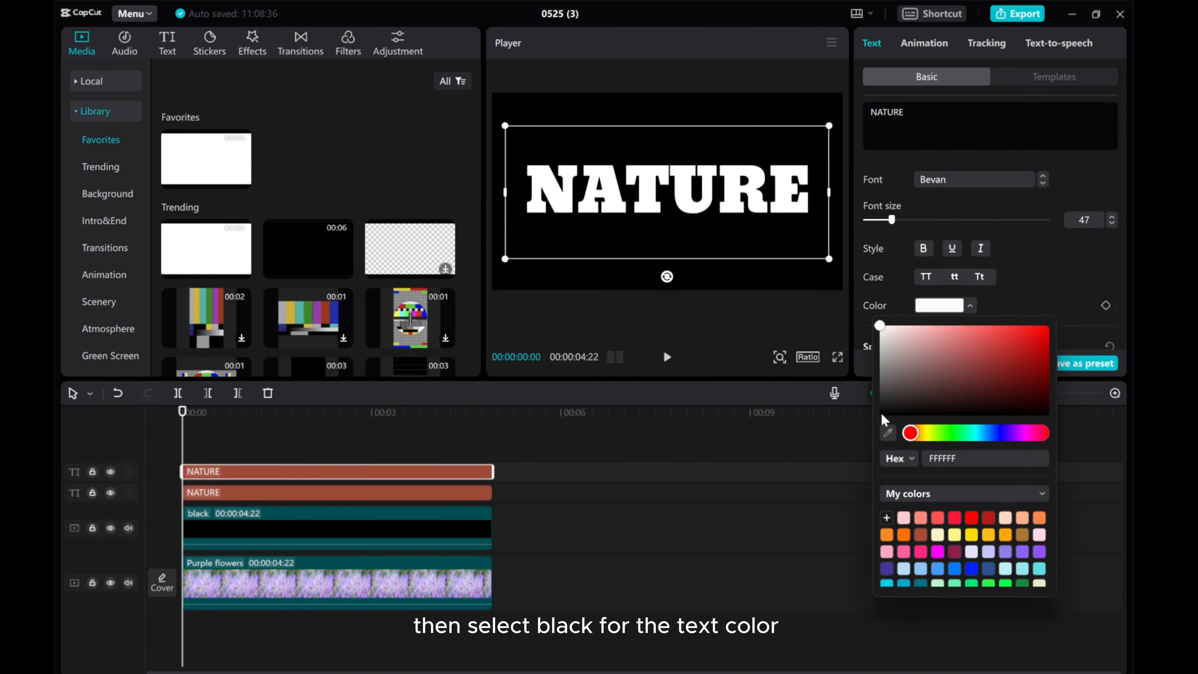
{"action": "left_click", "coordinate": [883, 411]}
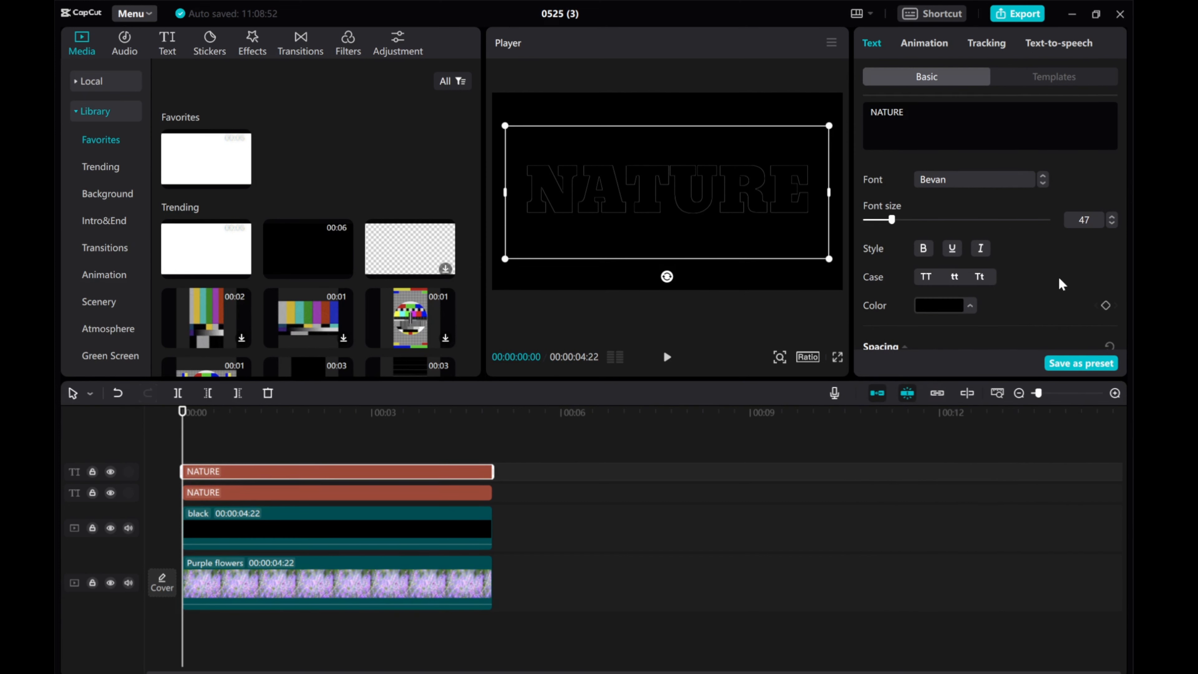
{"action": "scroll", "scroll_direction": "down", "scroll_amount": 3}
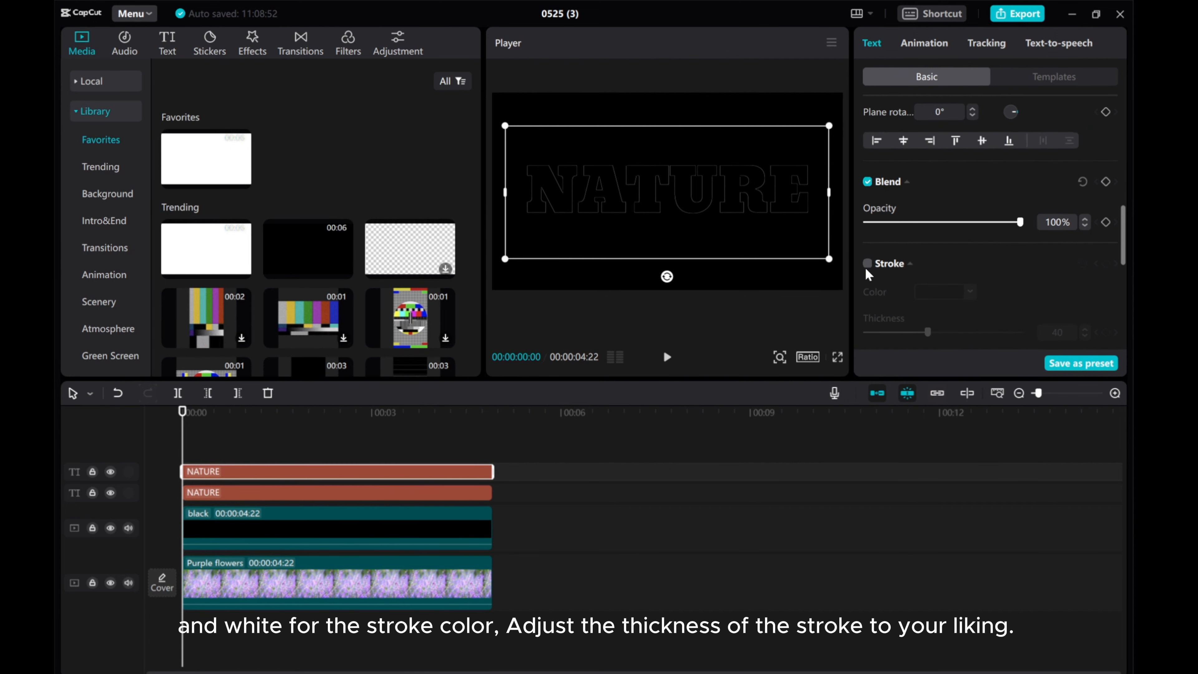
Step: Enable a white Stroke around the NATURE letters with thickness 19
{"action": "left_click", "coordinate": [868, 263]}
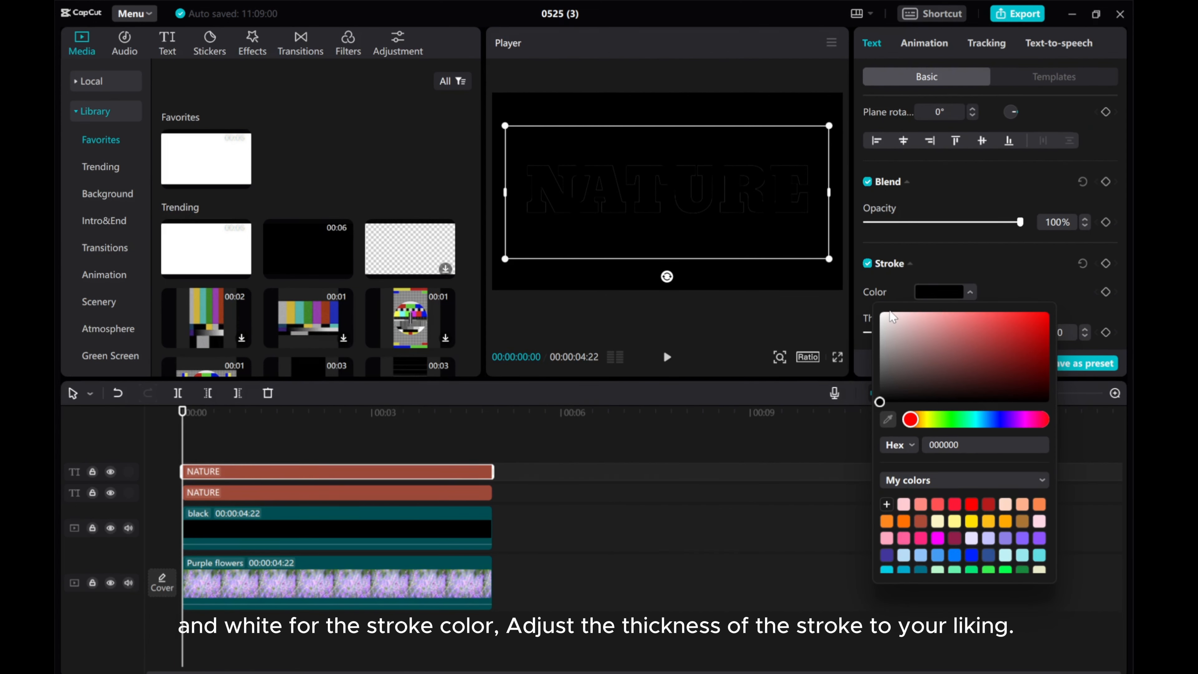
{"action": "left_click", "coordinate": [881, 314]}
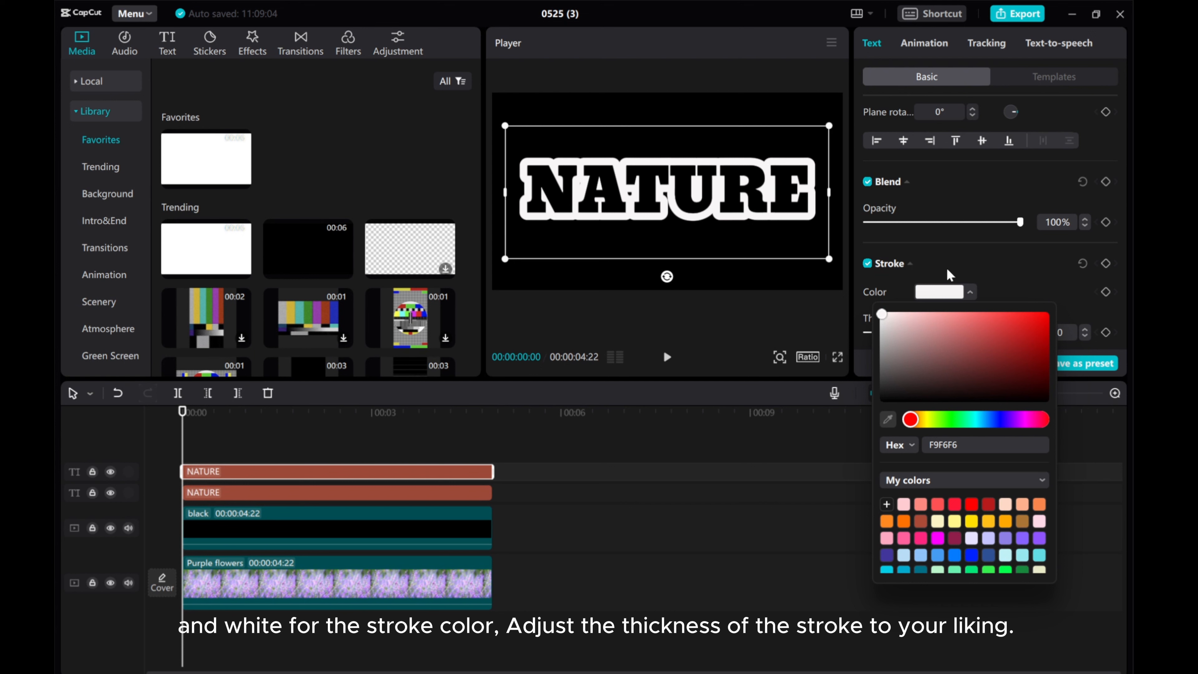
{"action": "mouse_move", "coordinate": [1023, 278]}
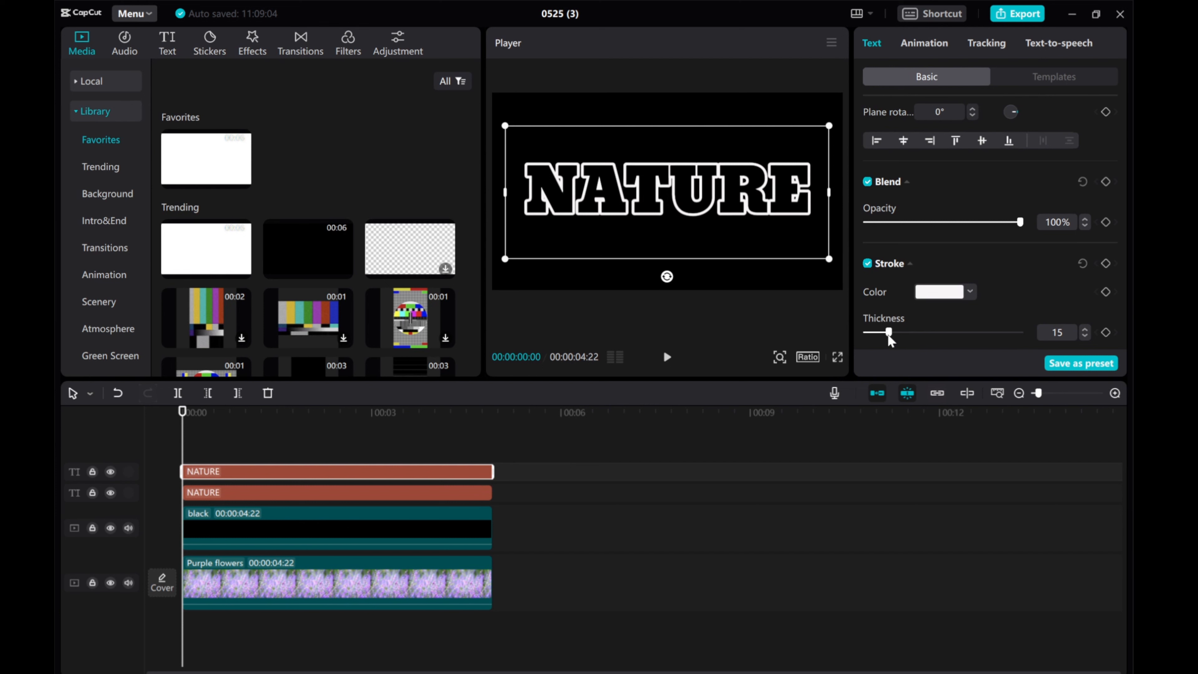
{"action": "left_click_drag", "start_coordinate": [886, 332], "coordinate": [896, 332]}
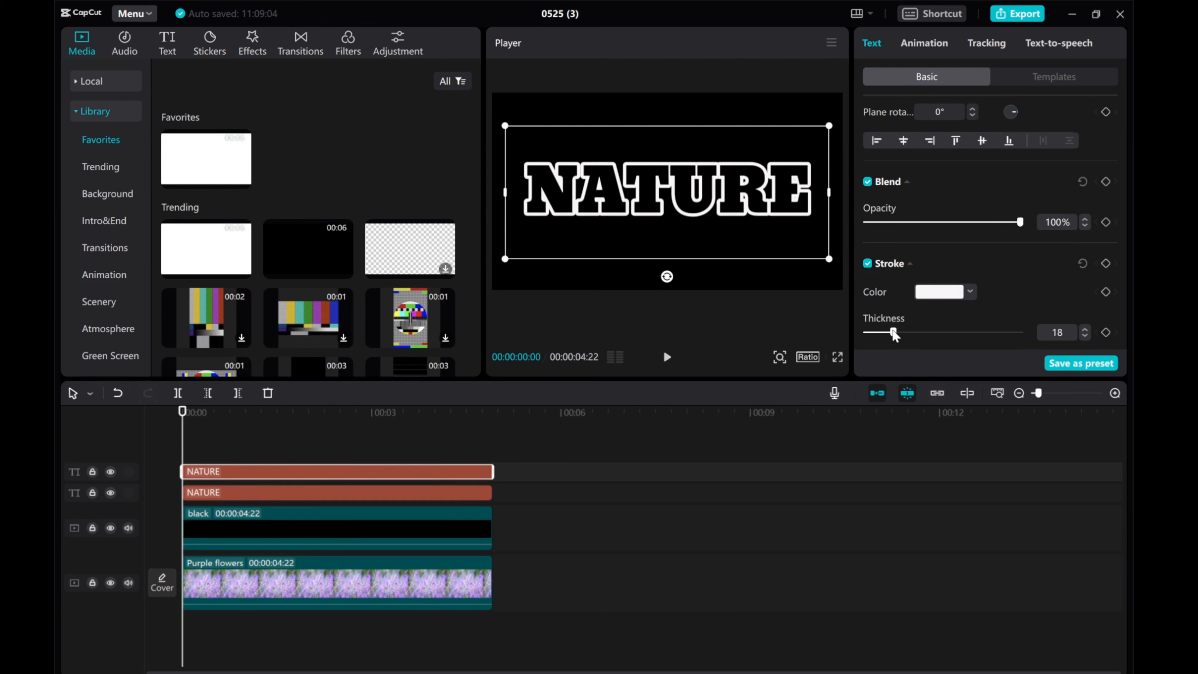
{"action": "left_click_drag", "start_coordinate": [895, 332], "coordinate": [898, 331]}
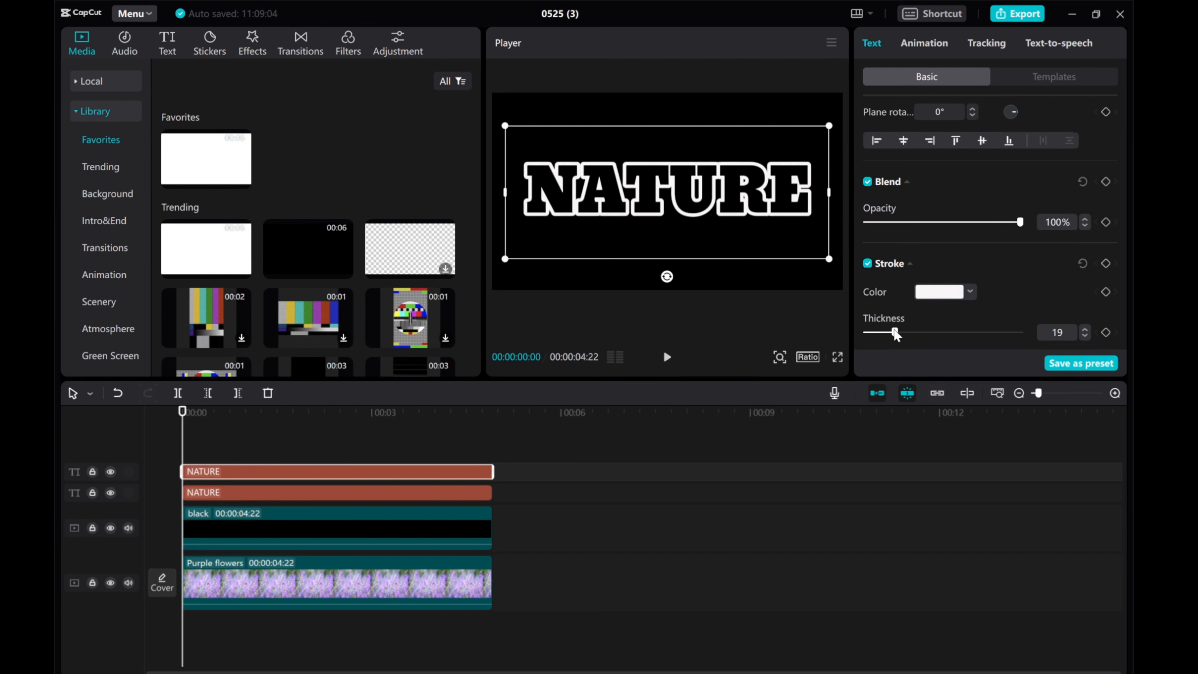
Step: Turn on a white Glow for the text with intensity 66 and range 60
{"action": "scroll", "scroll_direction": "down", "scroll_amount": 3}
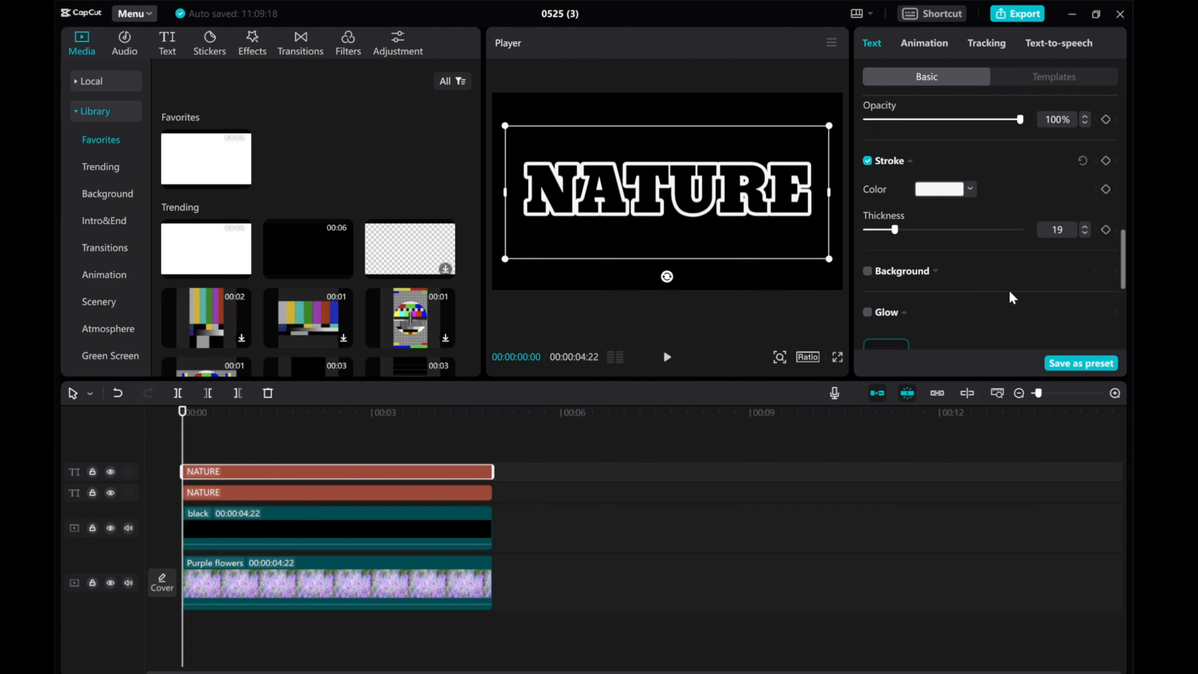
{"action": "scroll", "scroll_direction": "down", "scroll_amount": 3}
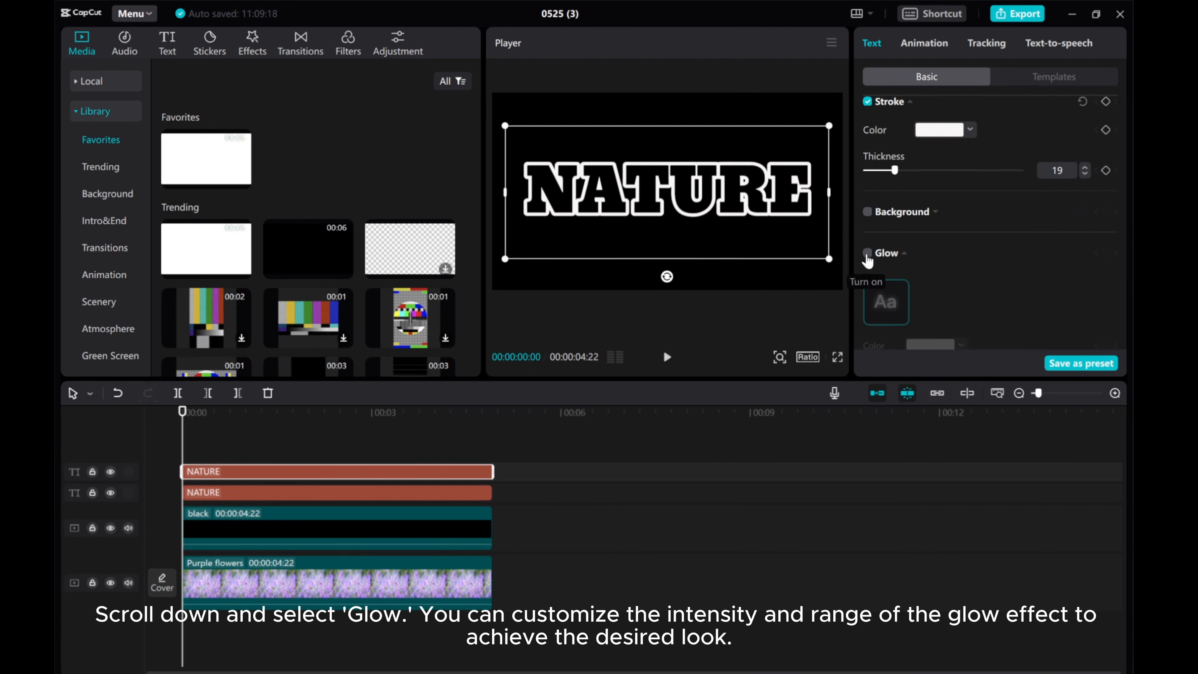
{"action": "left_click", "coordinate": [868, 253]}
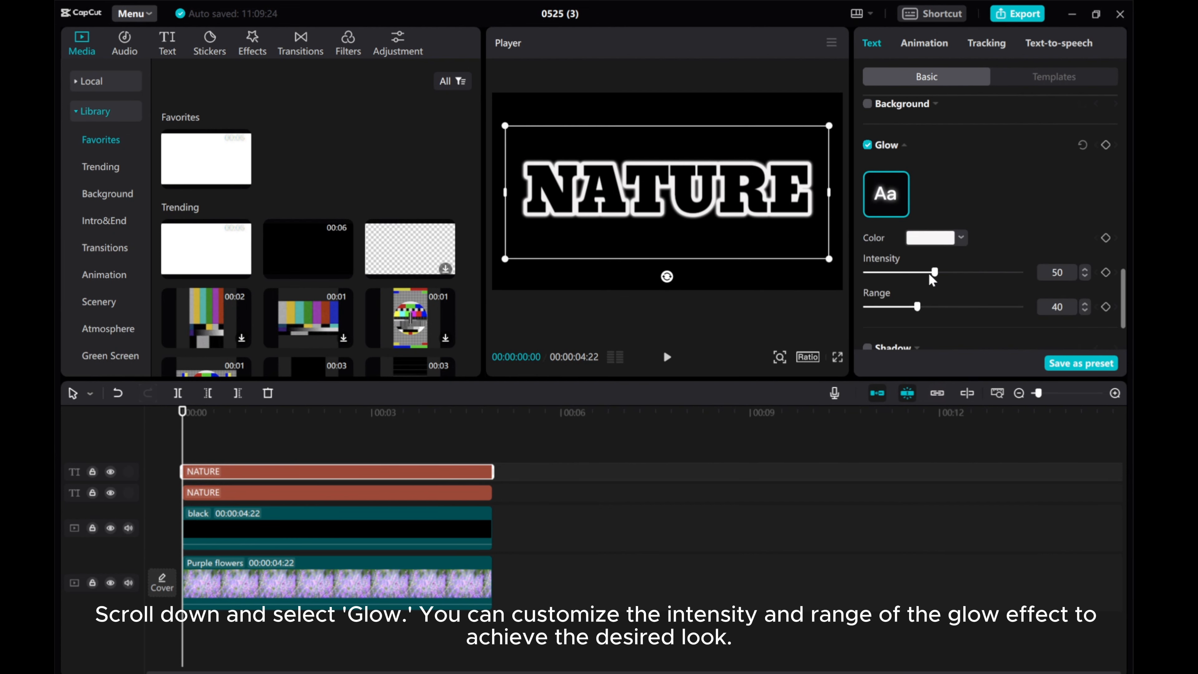
{"action": "left_click_drag", "start_coordinate": [915, 272], "coordinate": [963, 272]}
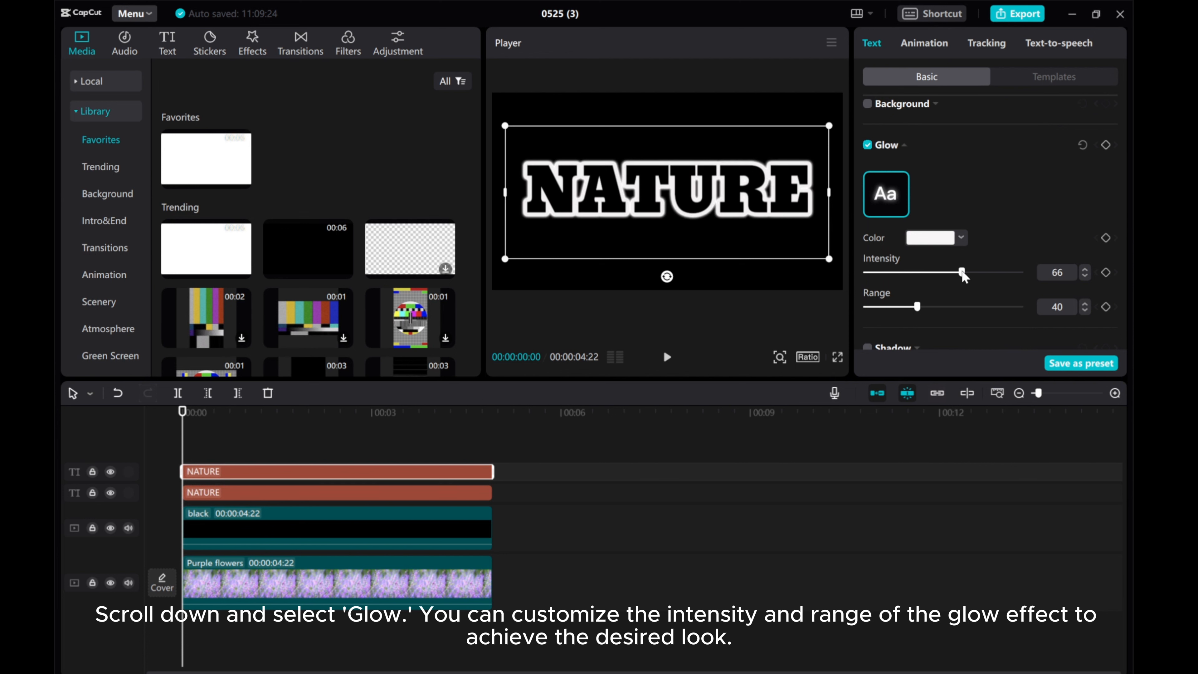
{"action": "left_click_drag", "start_coordinate": [895, 307], "coordinate": [950, 307]}
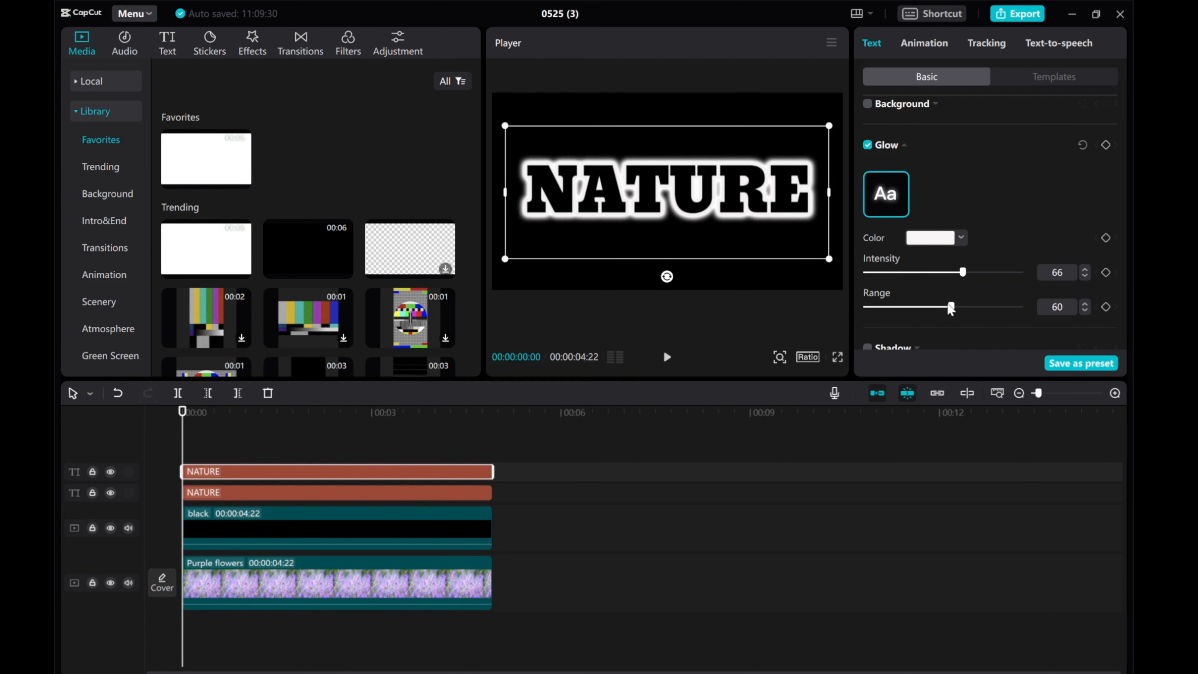
{"action": "left_click_drag", "start_coordinate": [964, 307], "coordinate": [947, 307]}
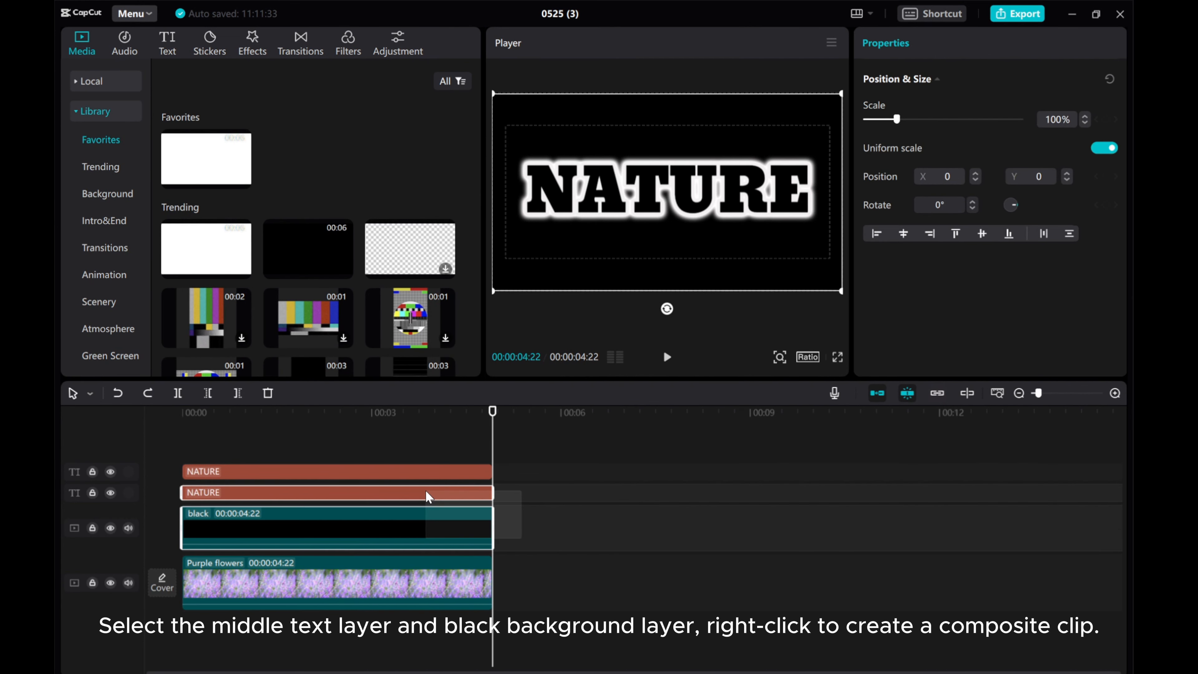
Step: Create compound clips from the middle text plus black clip and from the top text layer
{"action": "right_click", "coordinate": [429, 495]}
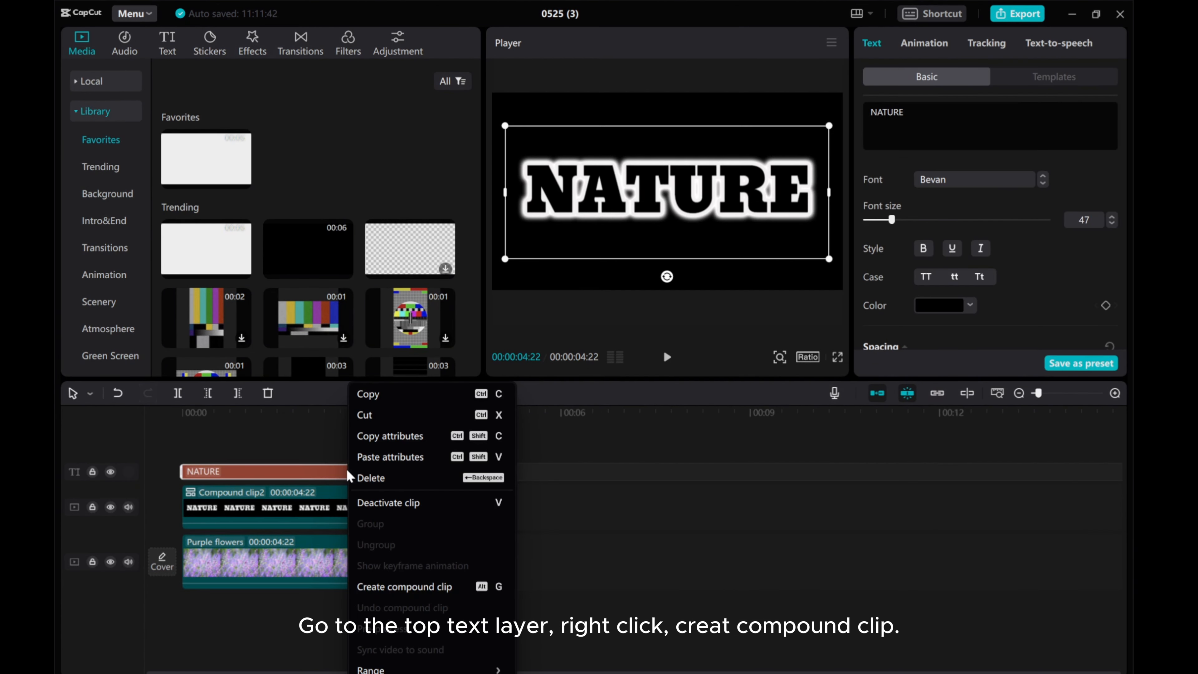
{"action": "left_click", "coordinate": [405, 587]}
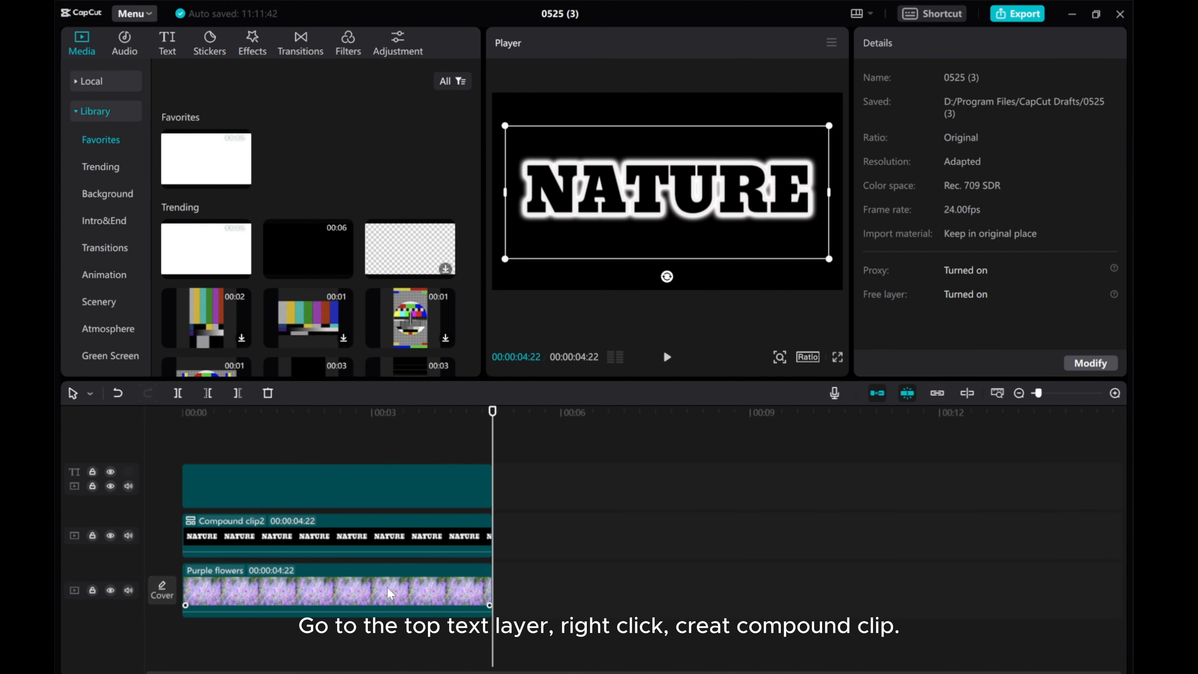
{"action": "right_click", "coordinate": [336, 487]}
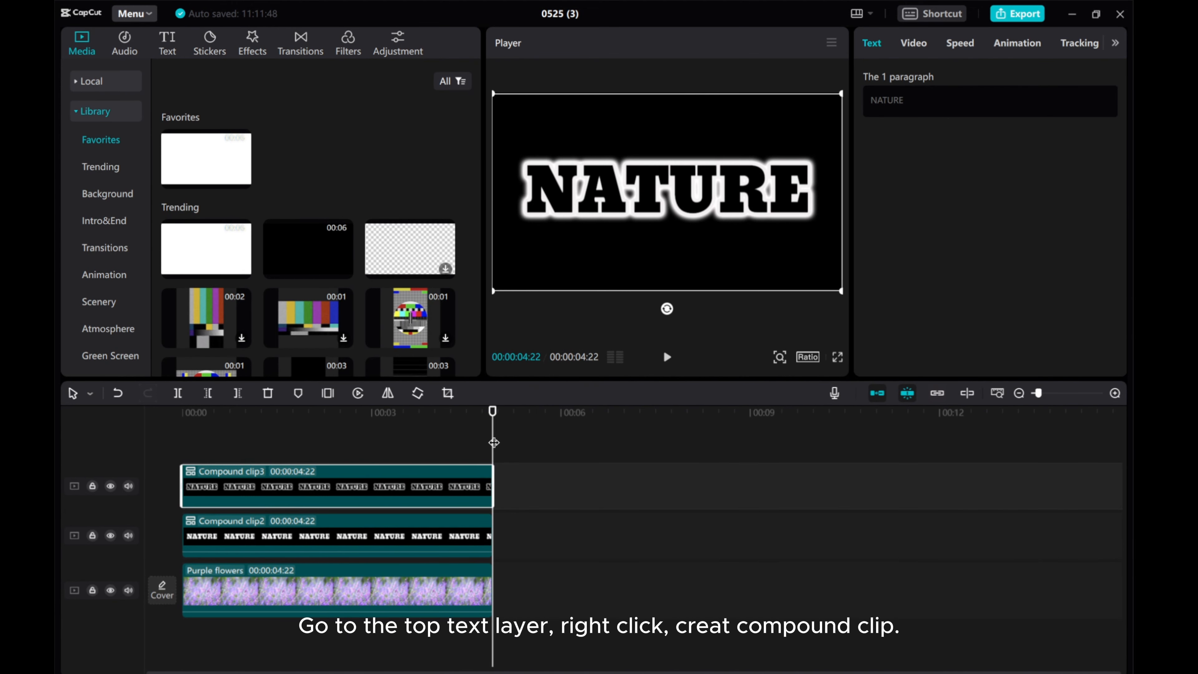
Step: Set the middle compound clip's Blend Mode to Darken
{"action": "left_click", "coordinate": [306, 535]}
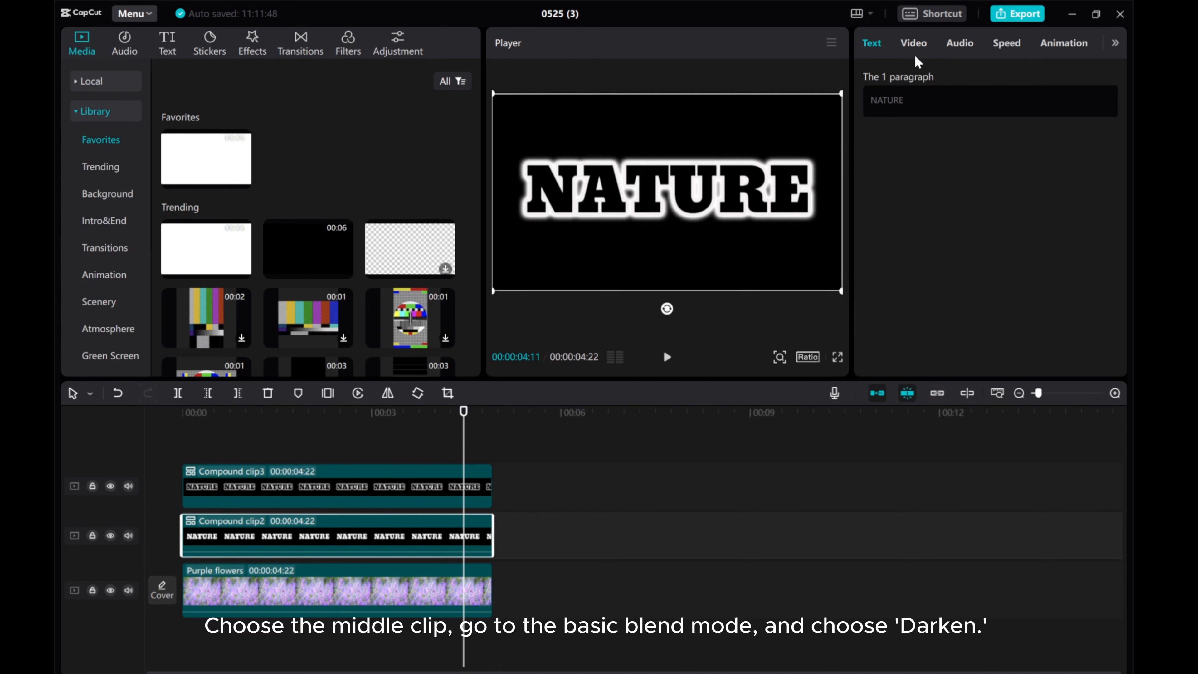
{"action": "left_click", "coordinate": [913, 43]}
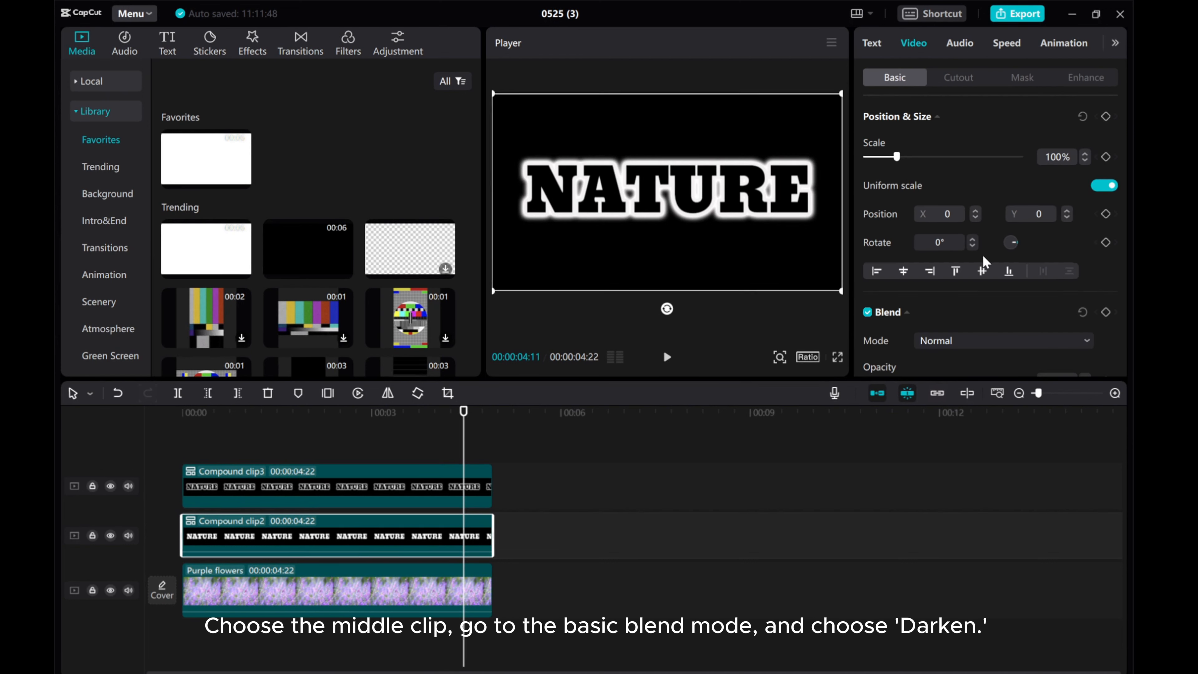
{"action": "left_click", "coordinate": [1002, 341]}
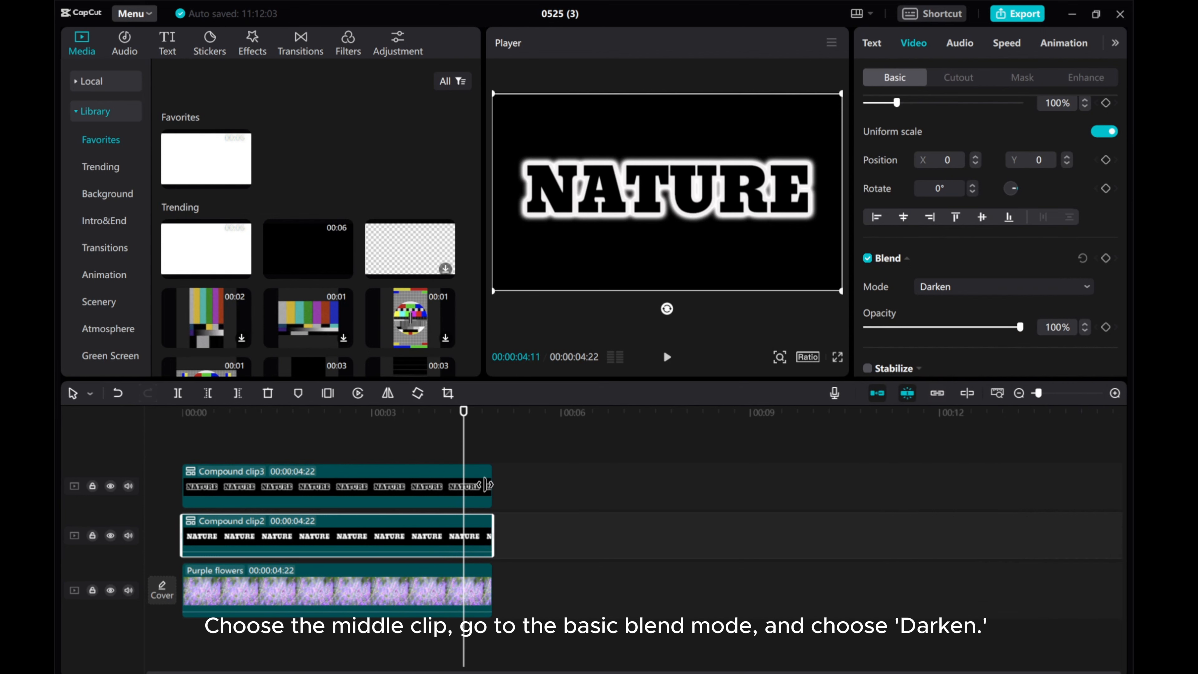
Step: Set the top compound clip's Blend Mode to Screen and play back the flower-filled NATURE effect
{"action": "left_click", "coordinate": [329, 486]}
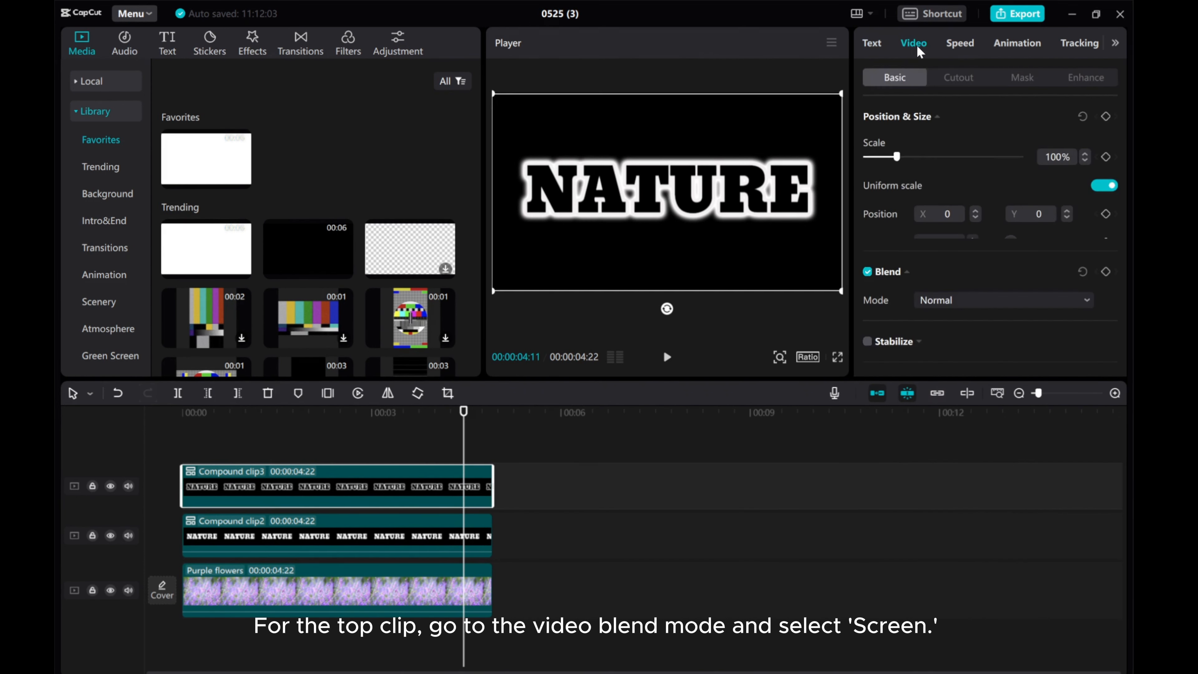
{"action": "left_click", "coordinate": [1002, 300]}
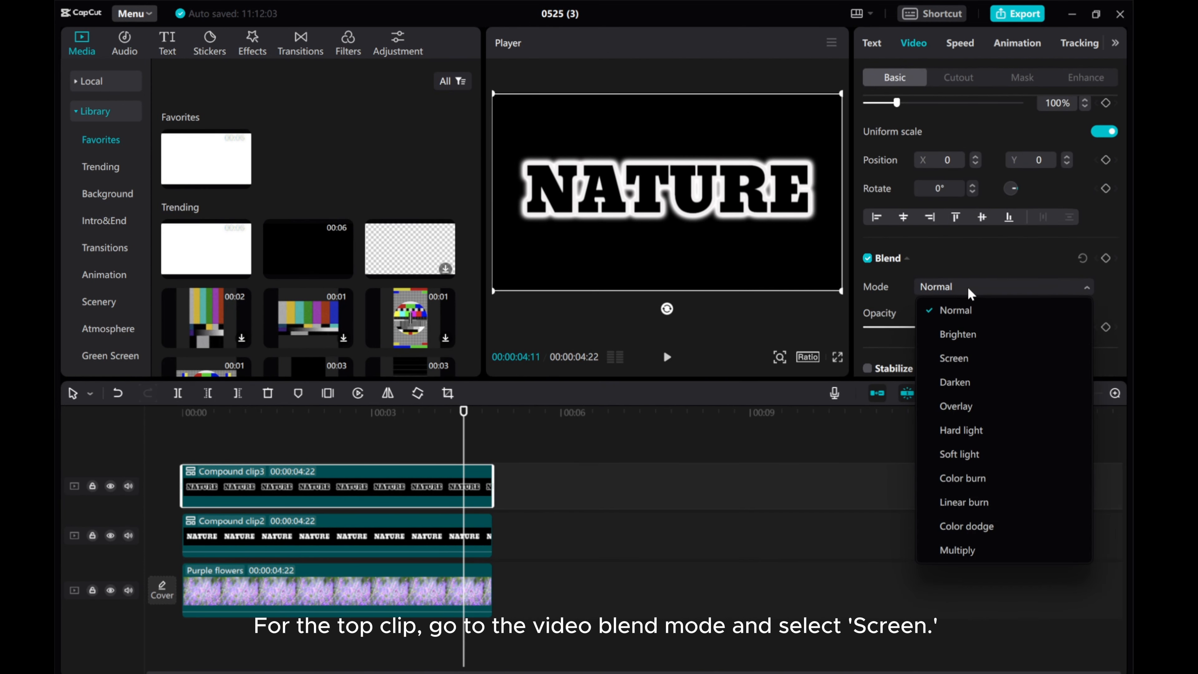
{"action": "left_click", "coordinate": [954, 358]}
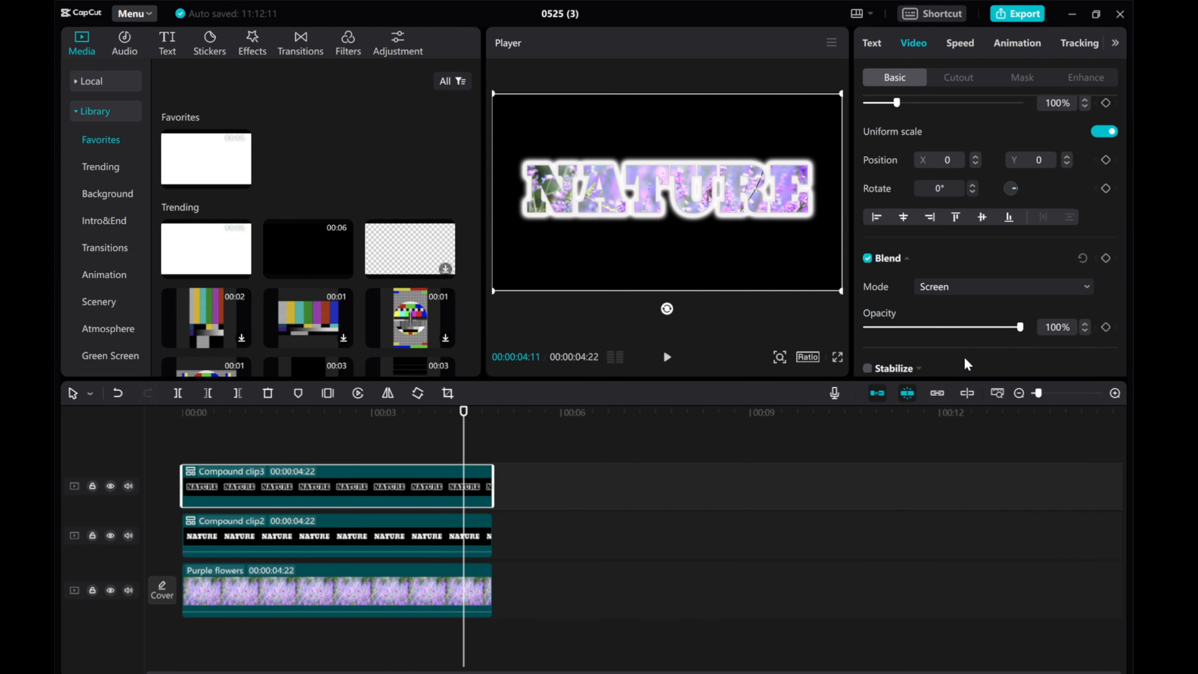
{"action": "mouse_move", "coordinate": [472, 454]}
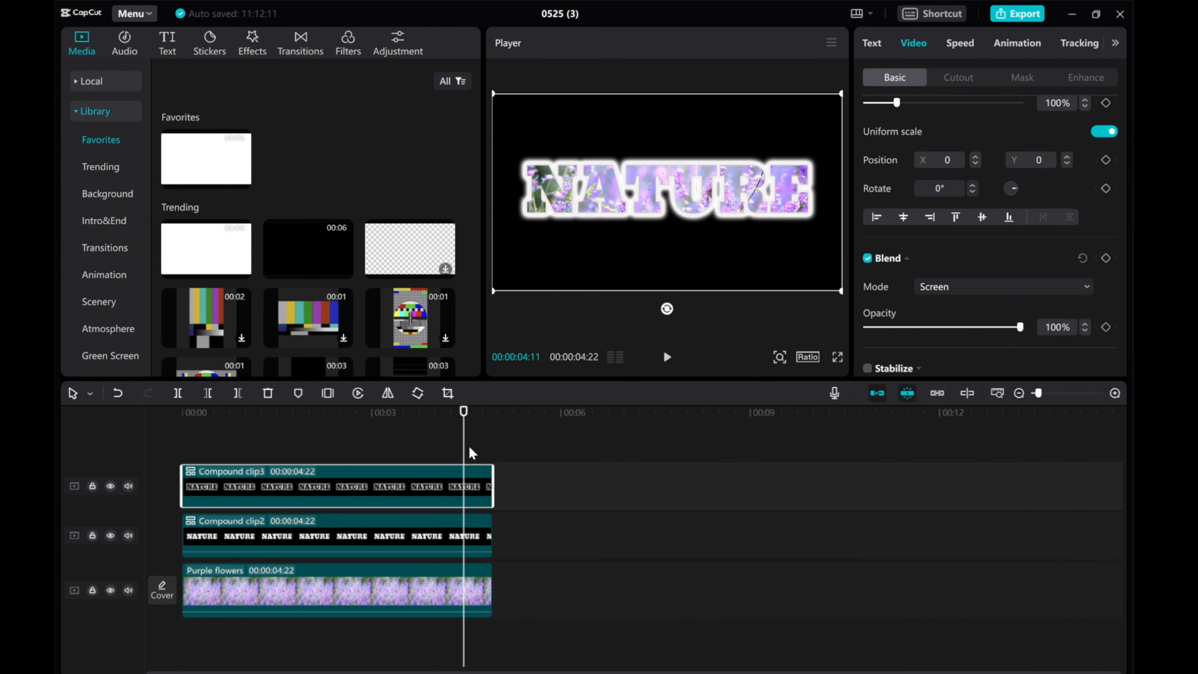
{"action": "left_click", "coordinate": [314, 411]}
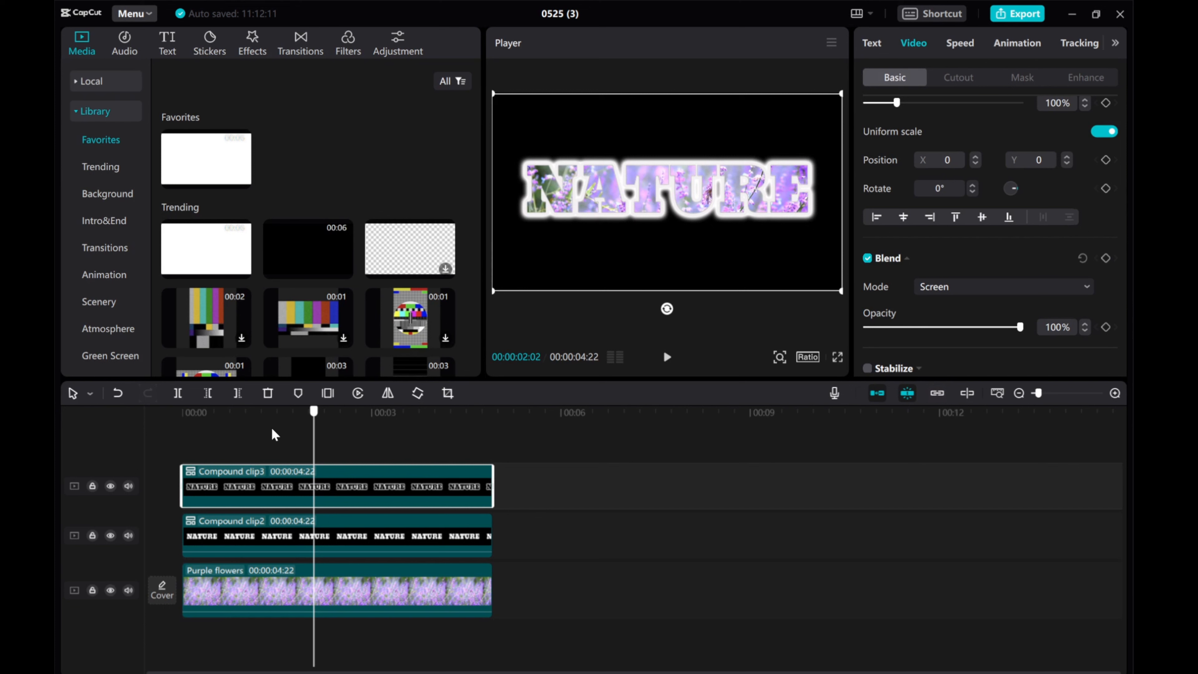
{"action": "left_click", "coordinate": [666, 357]}
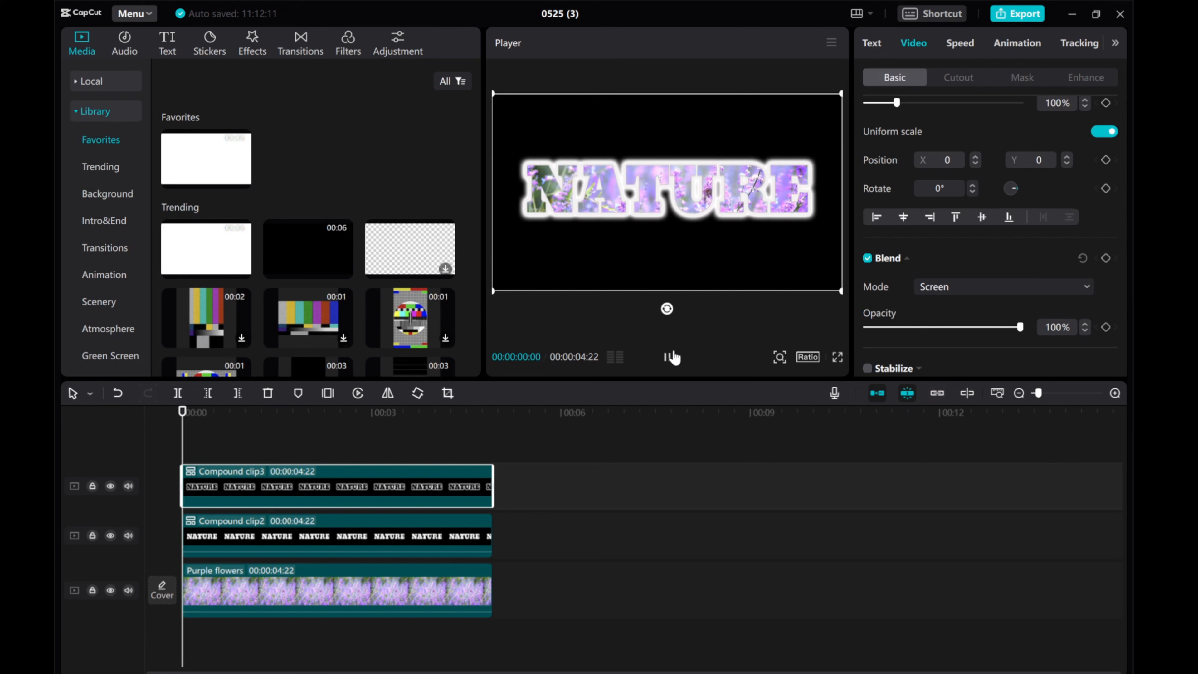